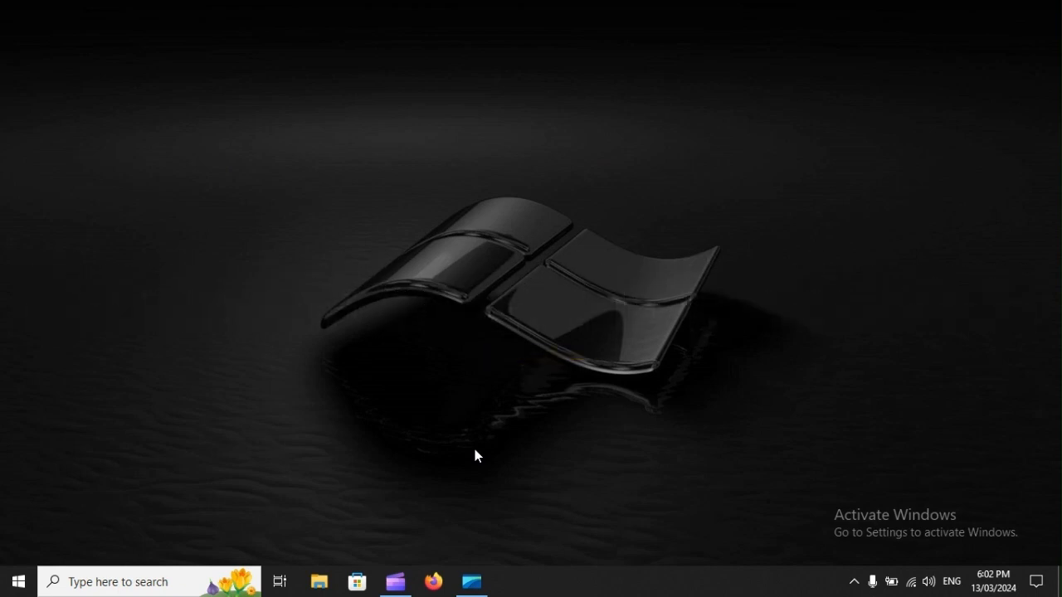
- Open File Explorer and reveal the View tab's Options dropdown for folder and search options
left_click(318, 581)
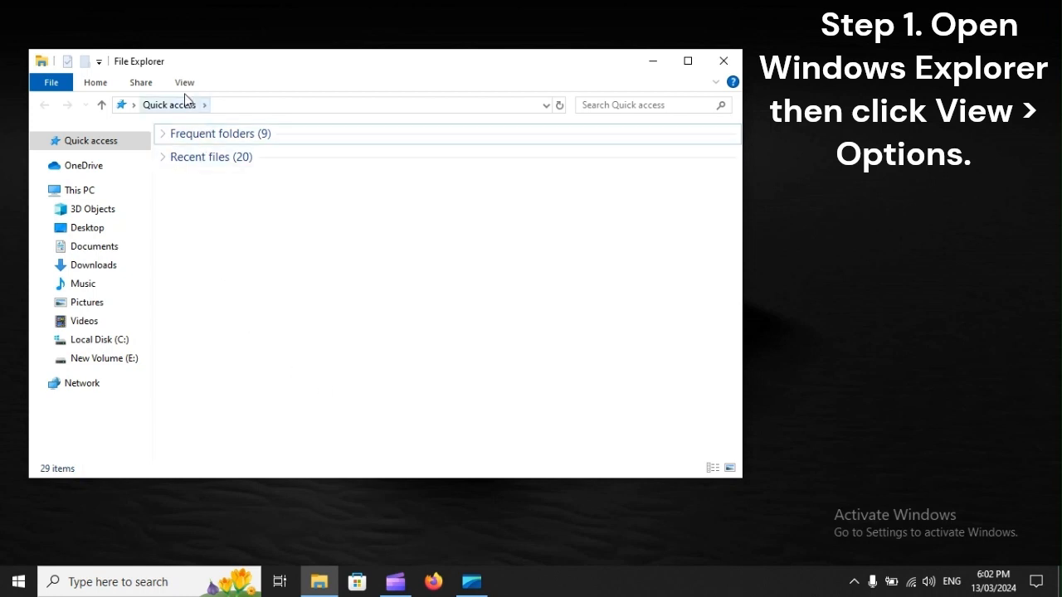
left_click(183, 82)
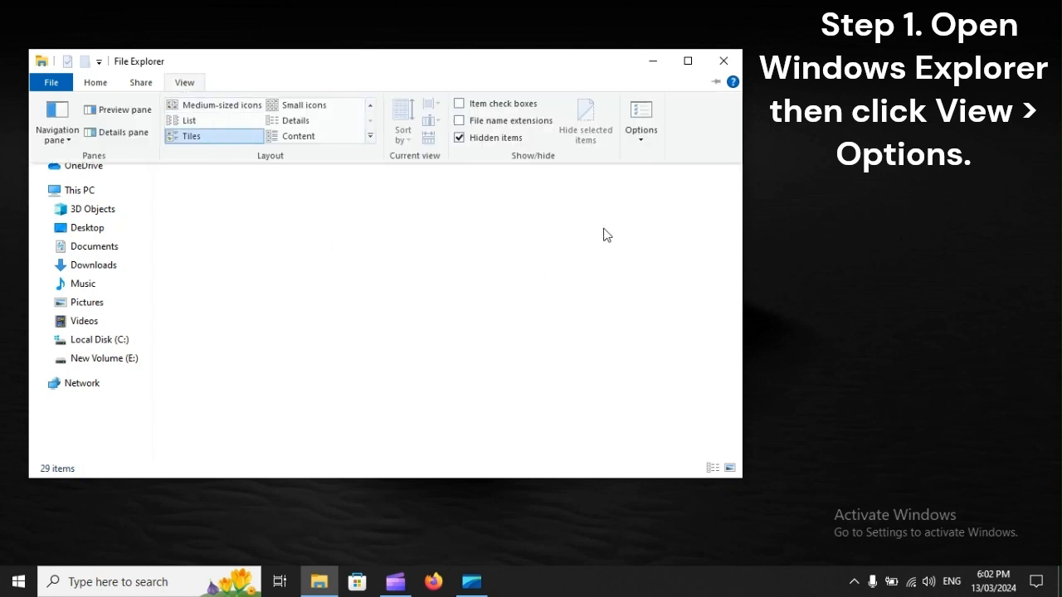
left_click(641, 121)
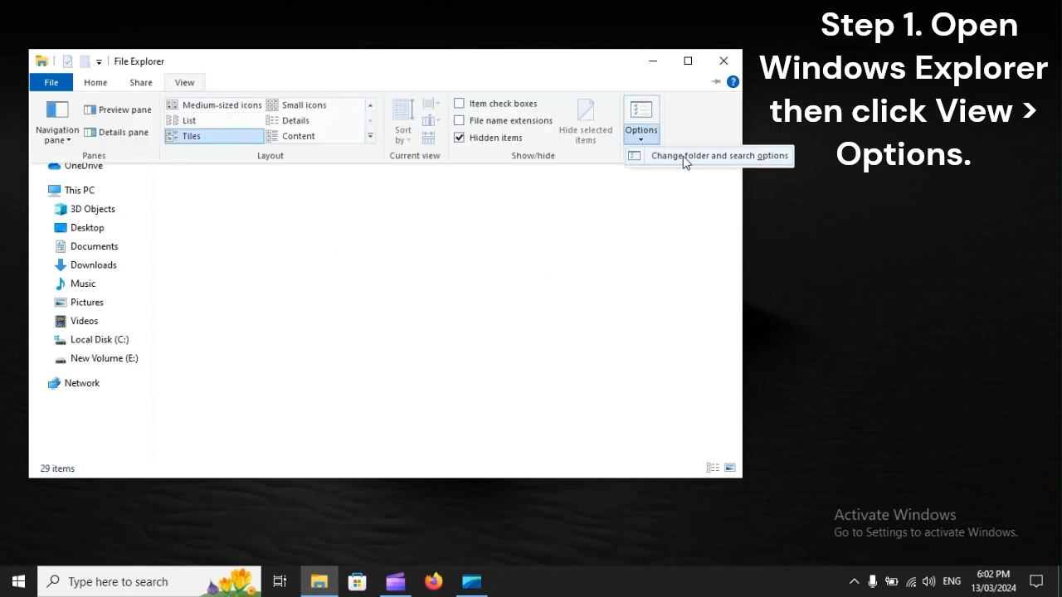
- In Folder Options, apply 'Open File Explorer to' This PC, then switch it back to Quick access
left_click(719, 156)
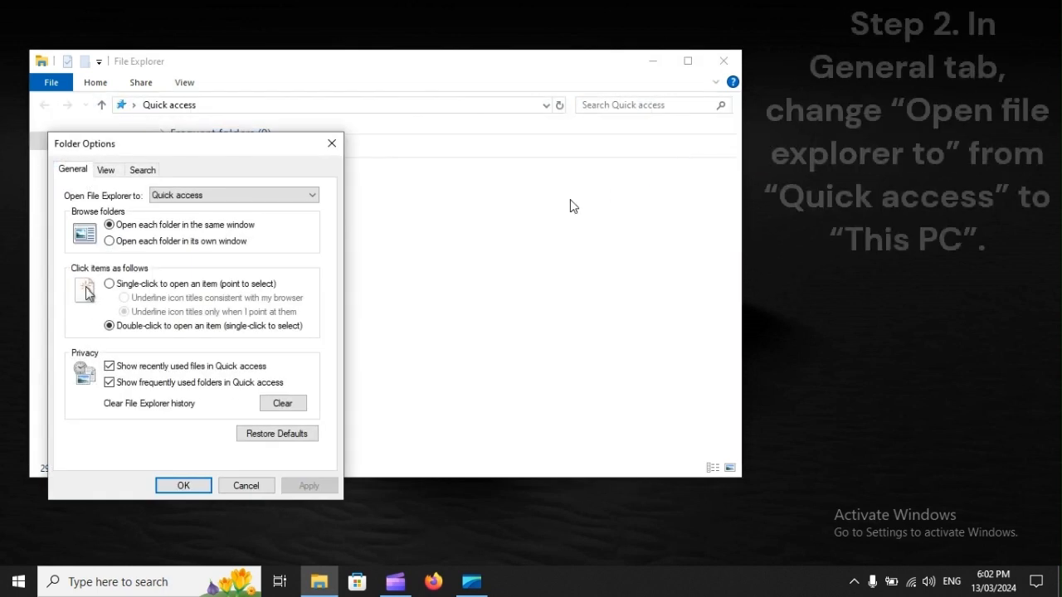
mouse_move(89, 174)
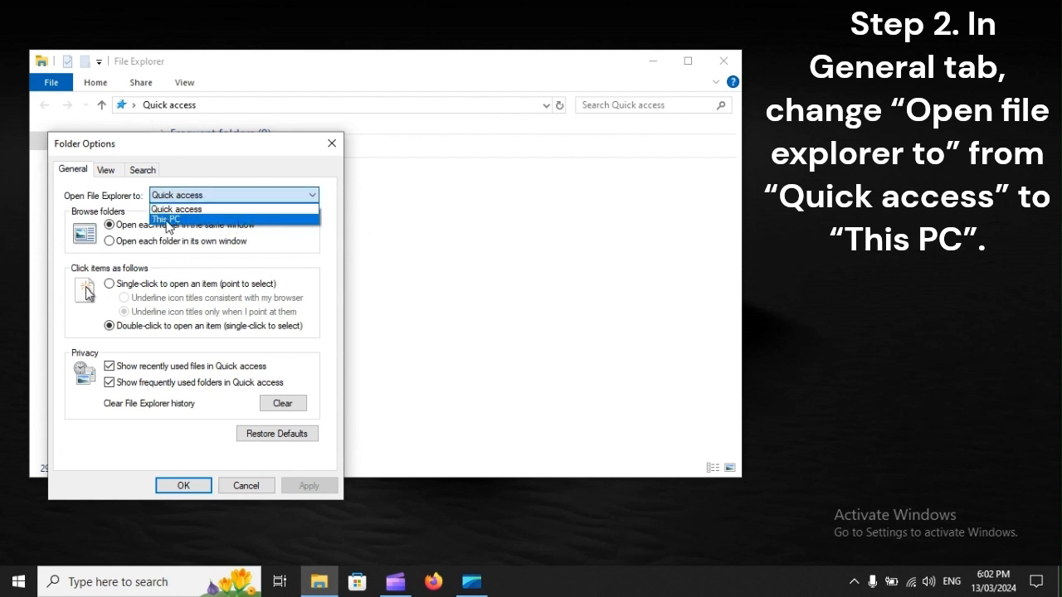
left_click(166, 218)
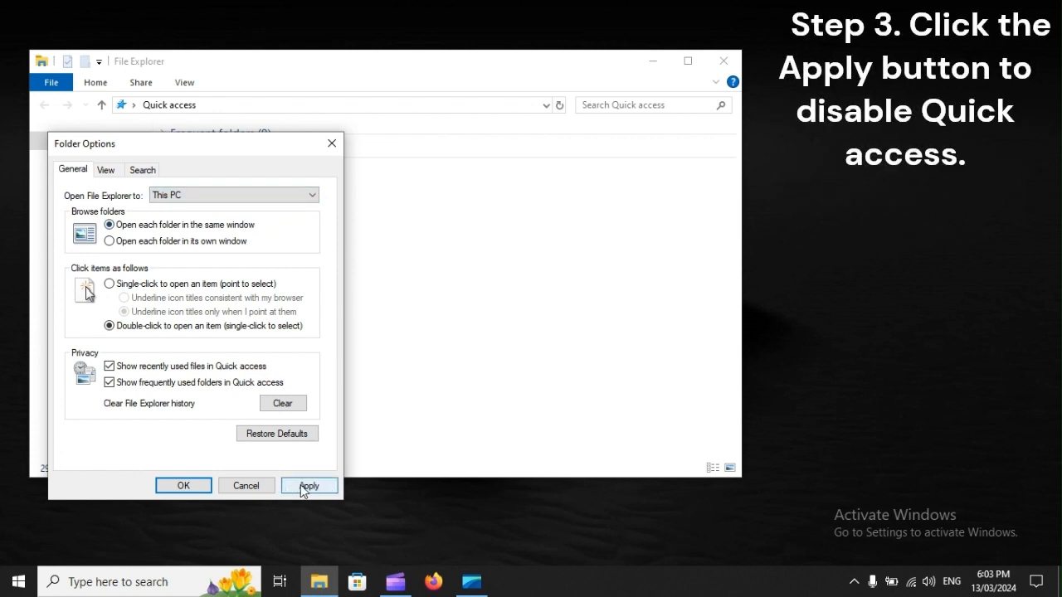
left_click(309, 485)
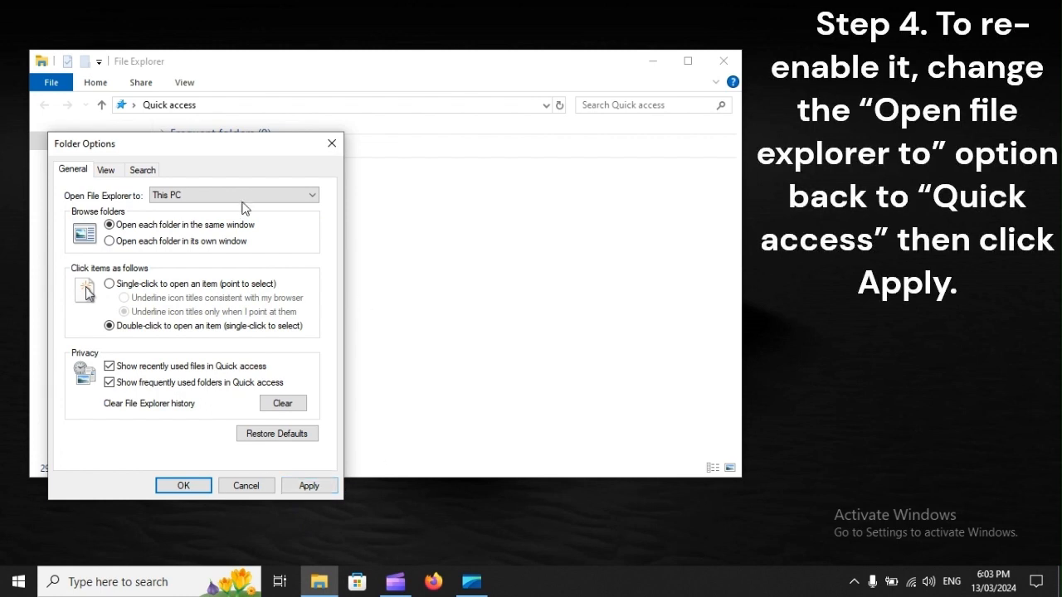
left_click(233, 195)
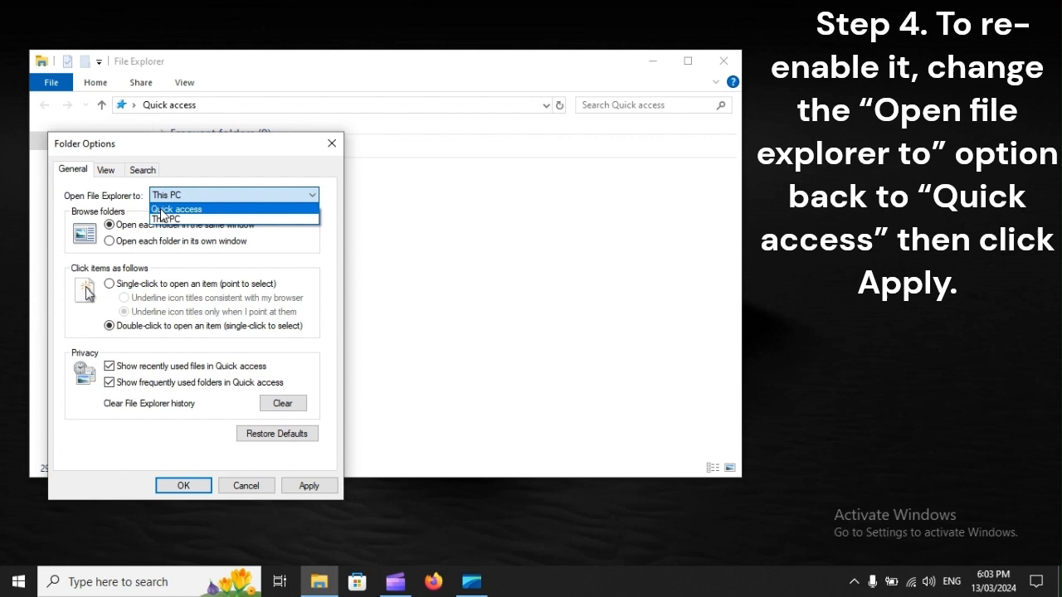
left_click(177, 208)
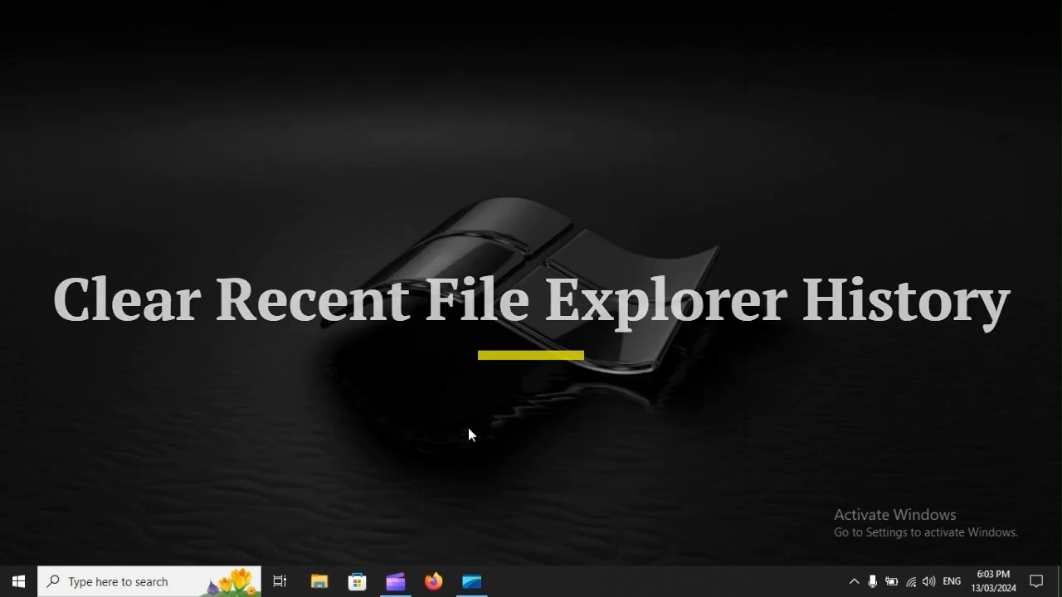
- Reopen File Explorer and reveal the View tab's folder and search options entry
left_click(319, 581)
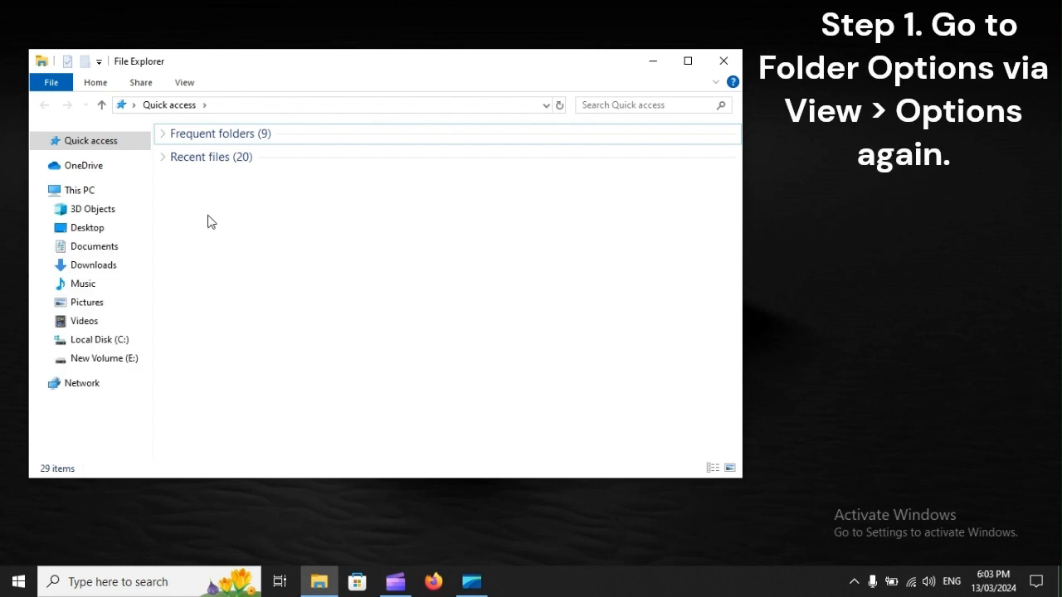
left_click(183, 81)
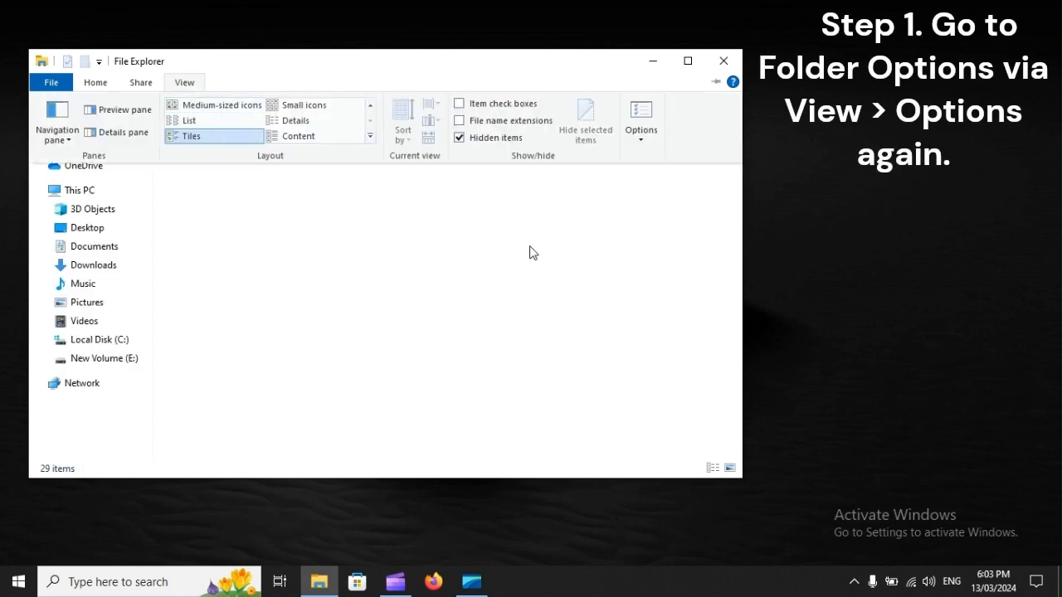
left_click(641, 116)
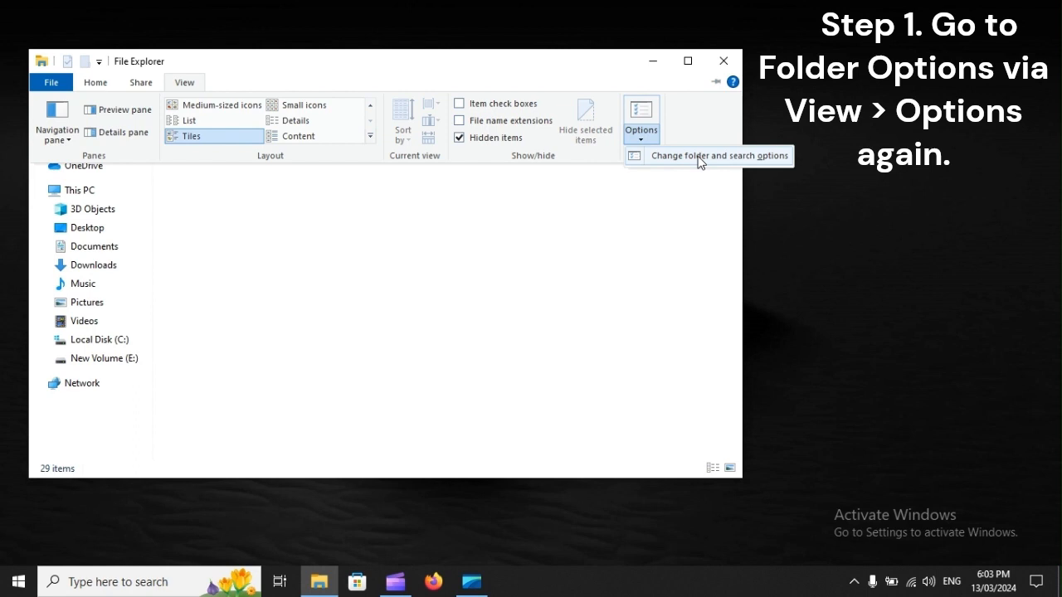
- Open Folder Options and clear File Explorer history under Privacy
left_click(719, 156)
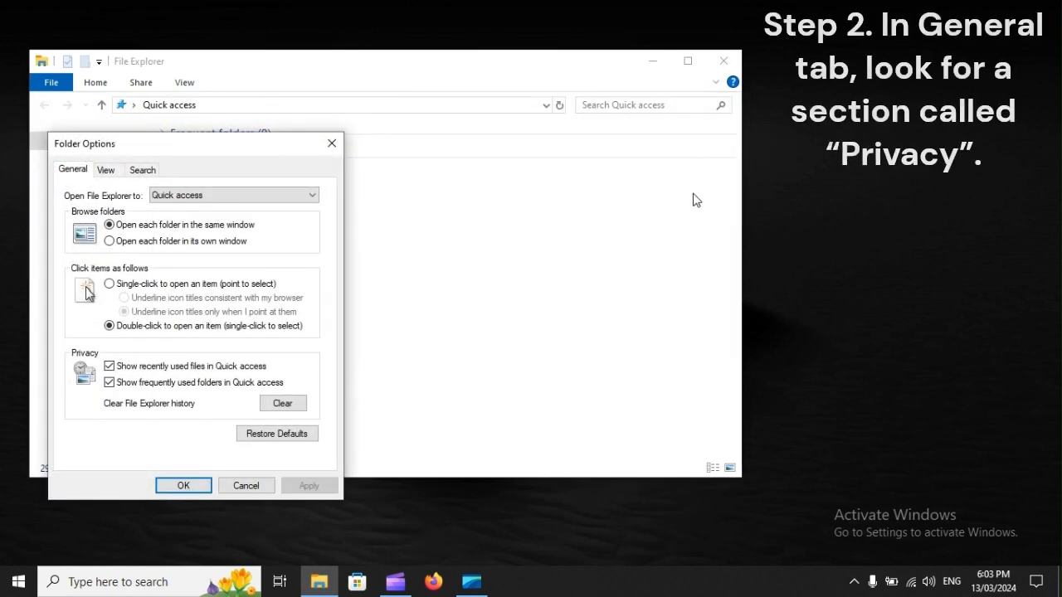
mouse_move(51, 203)
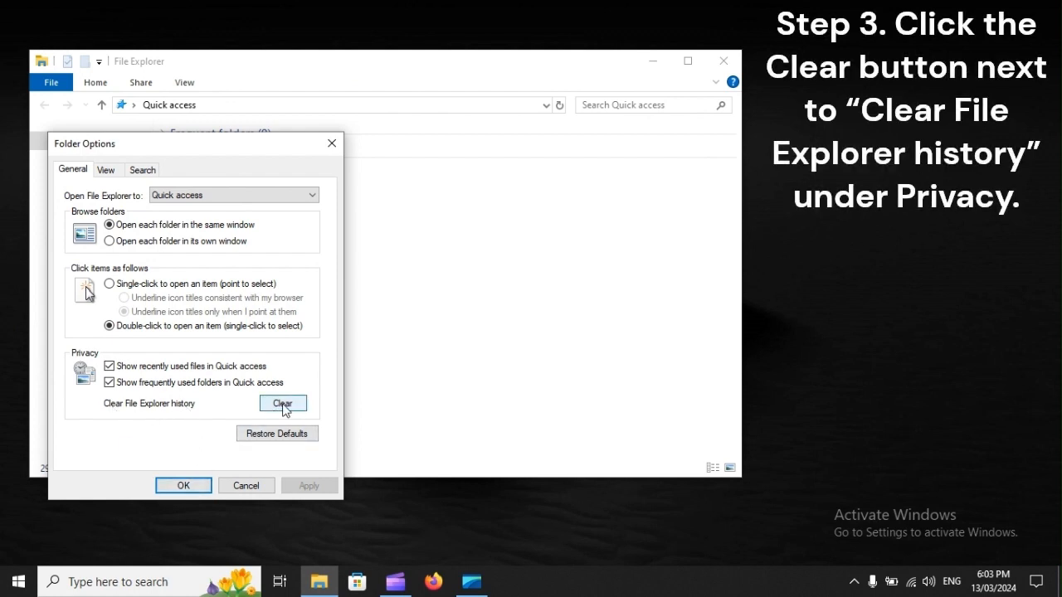
left_click(282, 403)
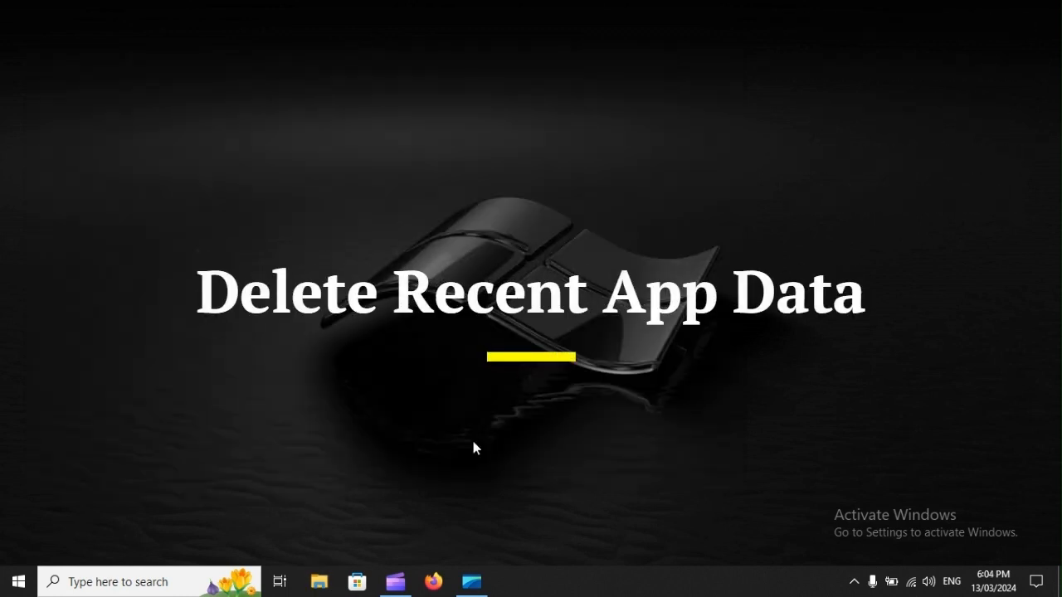
- Enter %AppData%\Microsoft\Windows\Recent\AutomaticDestinations in a new File Explorer window's address bar
left_click(318, 582)
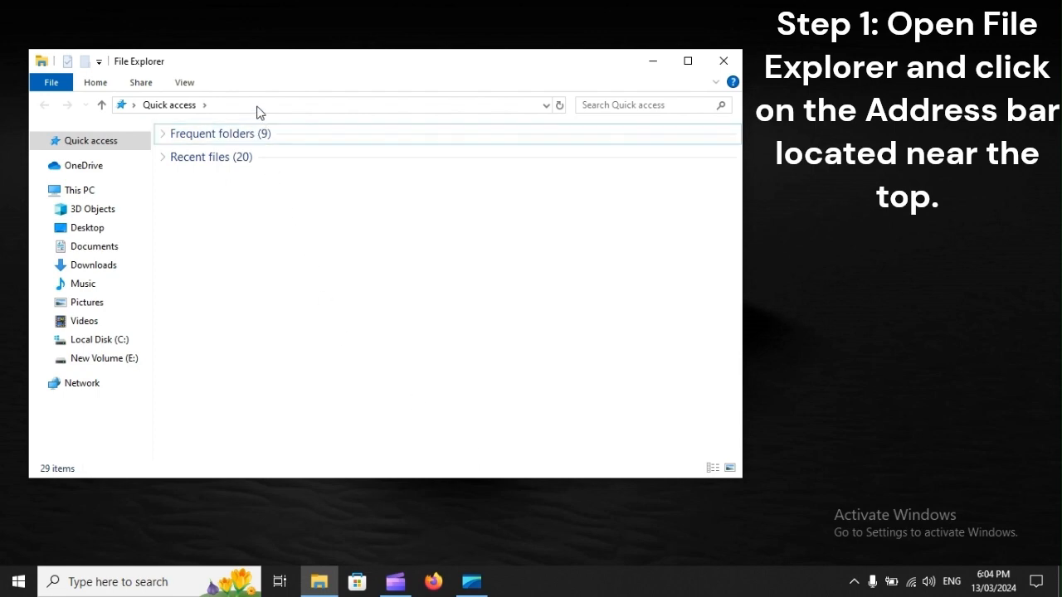
type("%AppData%\\Microsoft\\Windows\\Recent\\AutomaticDestinations")
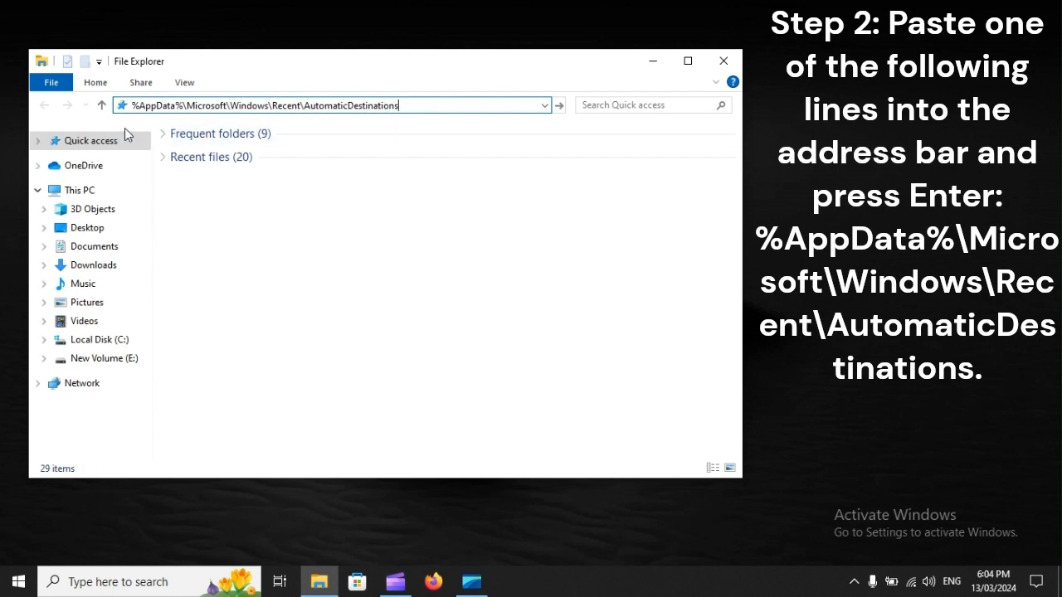
mouse_move(399, 128)
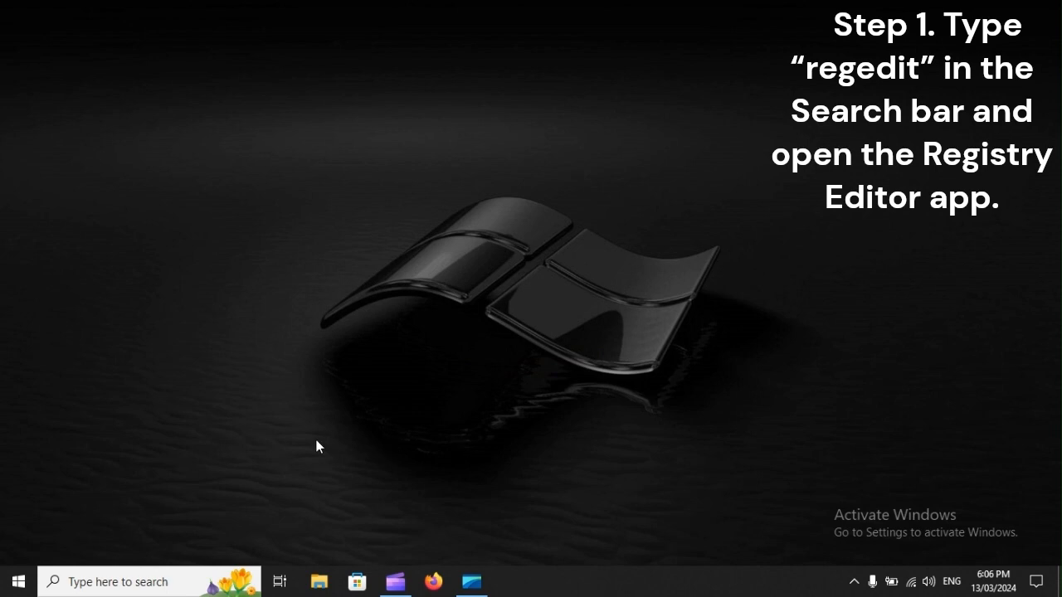
- Search the taskbar for 'rege' to find Registry Editor
left_click(149, 582)
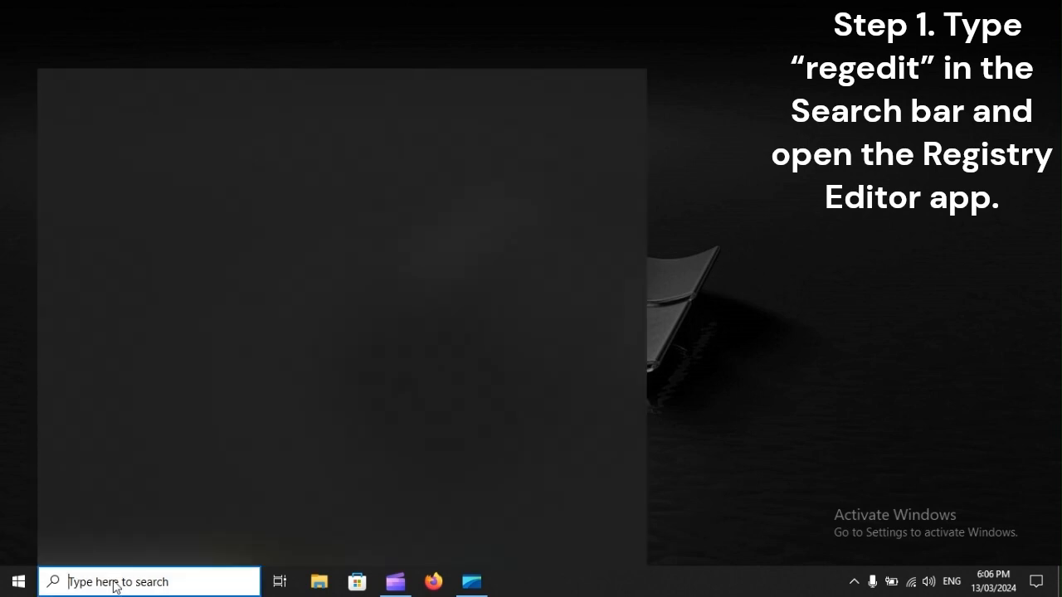
type("rege")
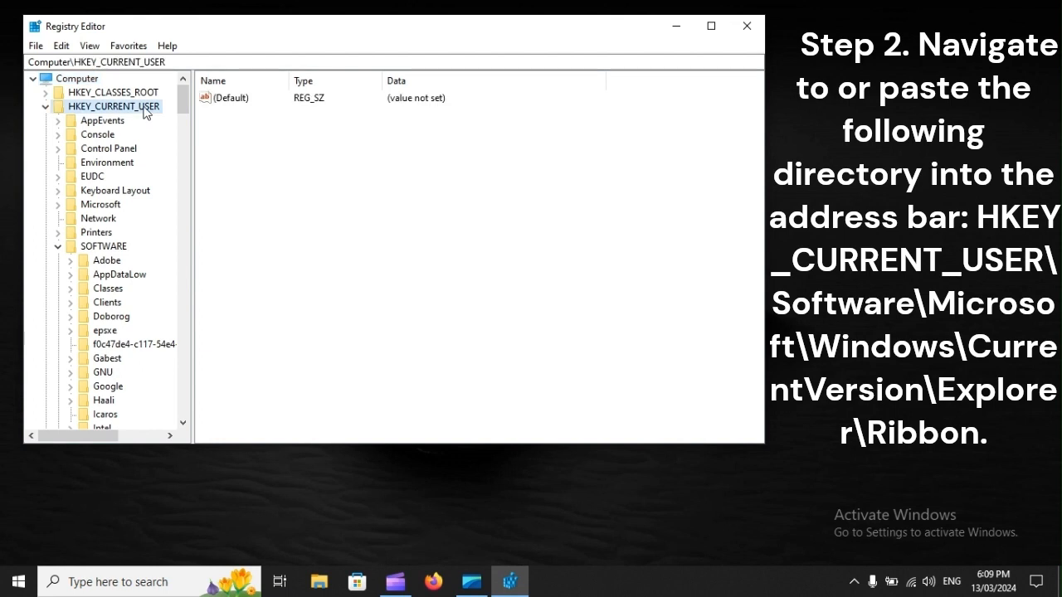
- Expand HKEY_CURRENT_USER\SOFTWARE\Microsoft down to the Windows\CurrentVersion key
left_click(103, 246)
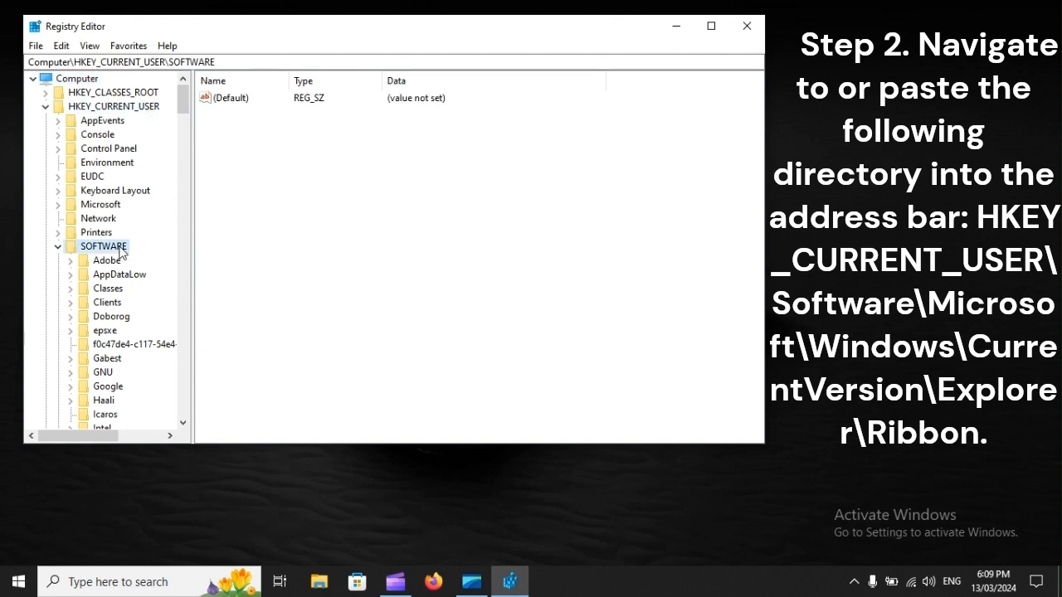
scroll("down", 3)
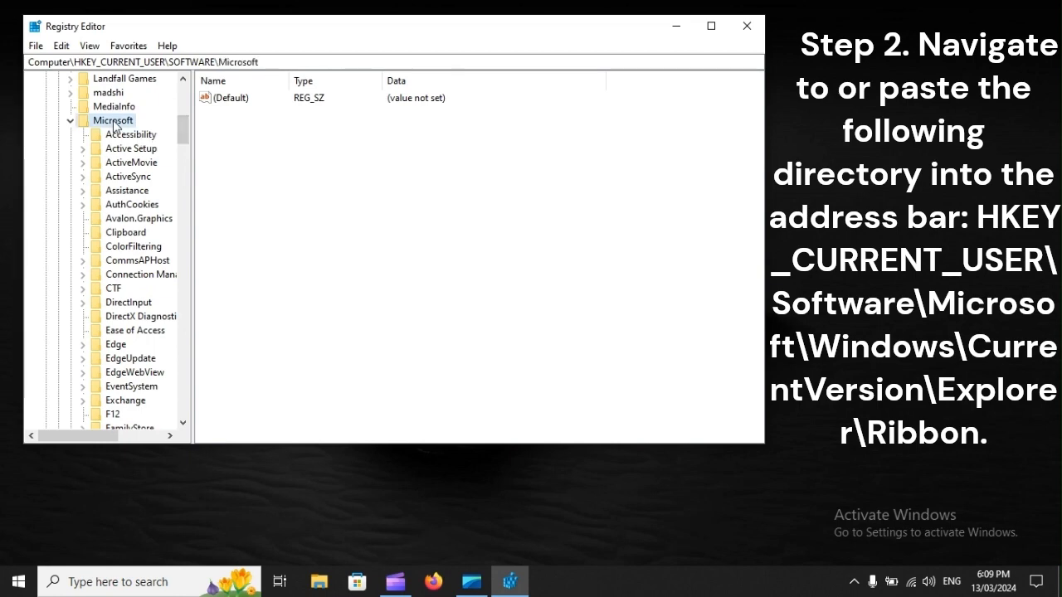
scroll("down", 3)
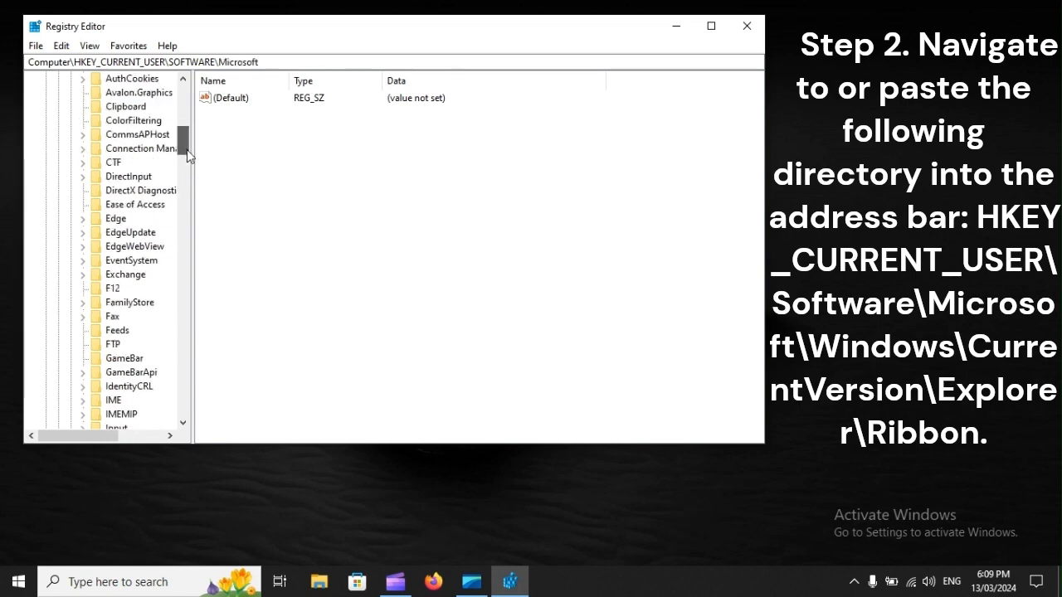
scroll("down", 3)
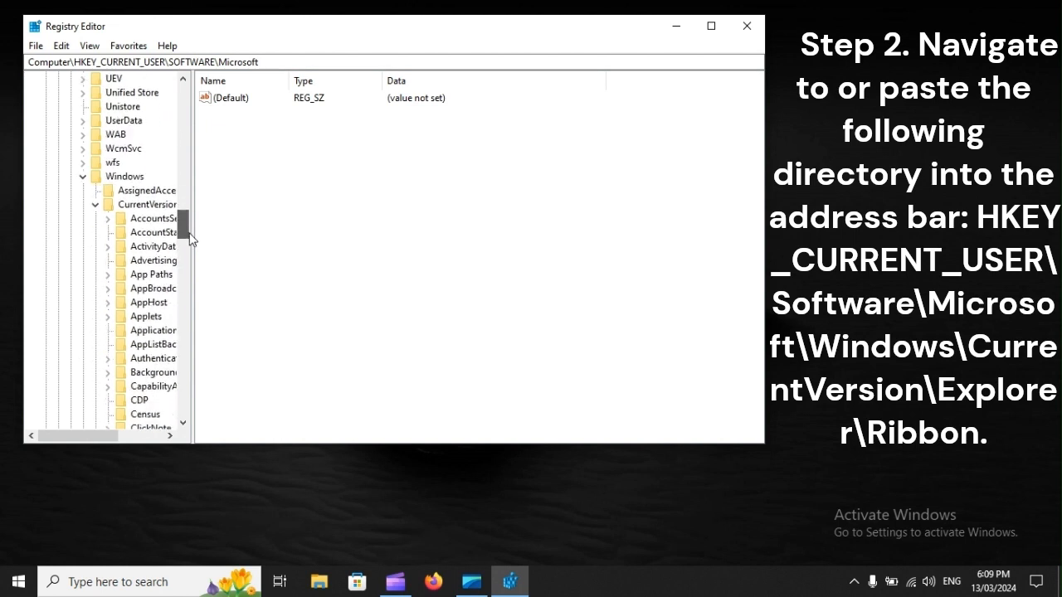
left_click(124, 176)
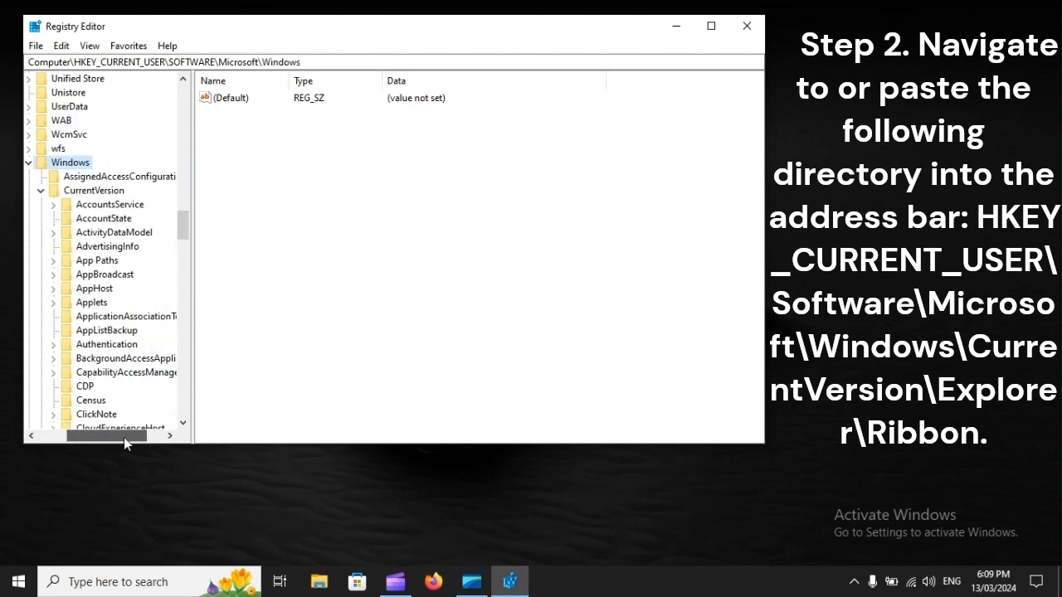
left_click(94, 190)
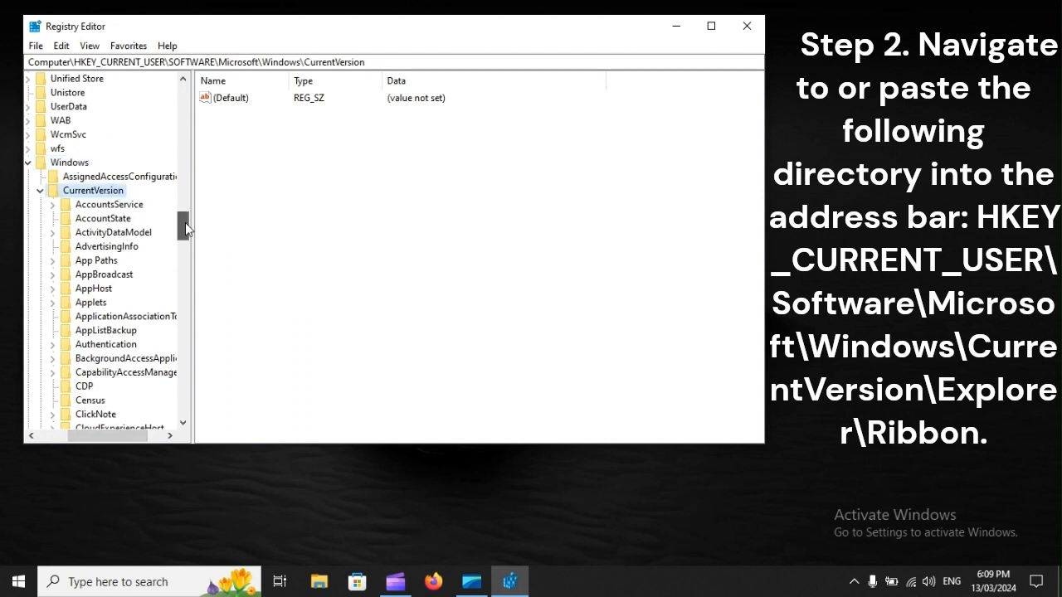
- Select Explorer, then the Ribbon key to list its values
scroll("down", 3)
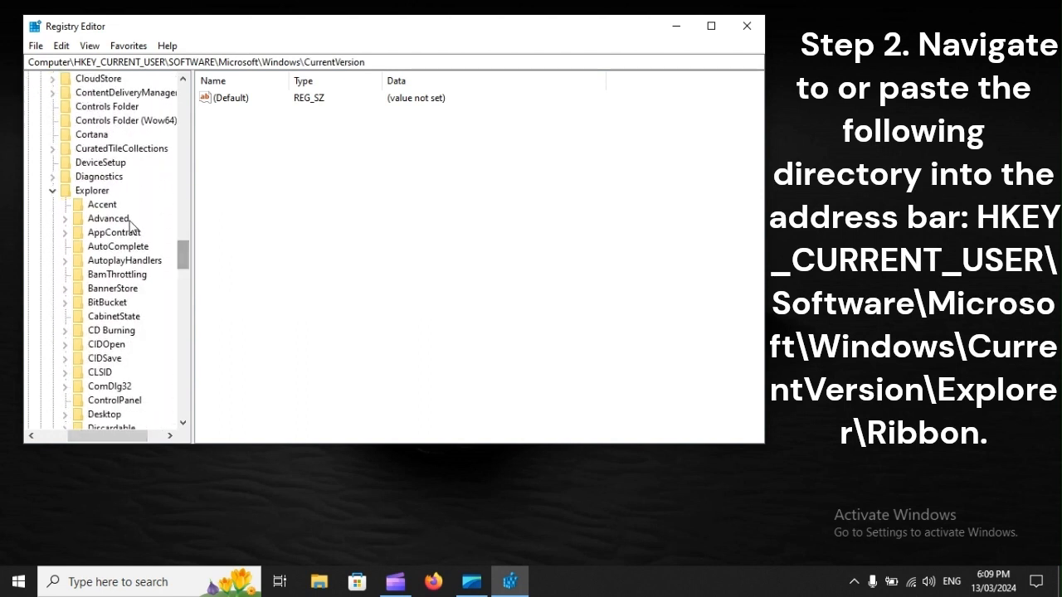
left_click(91, 190)
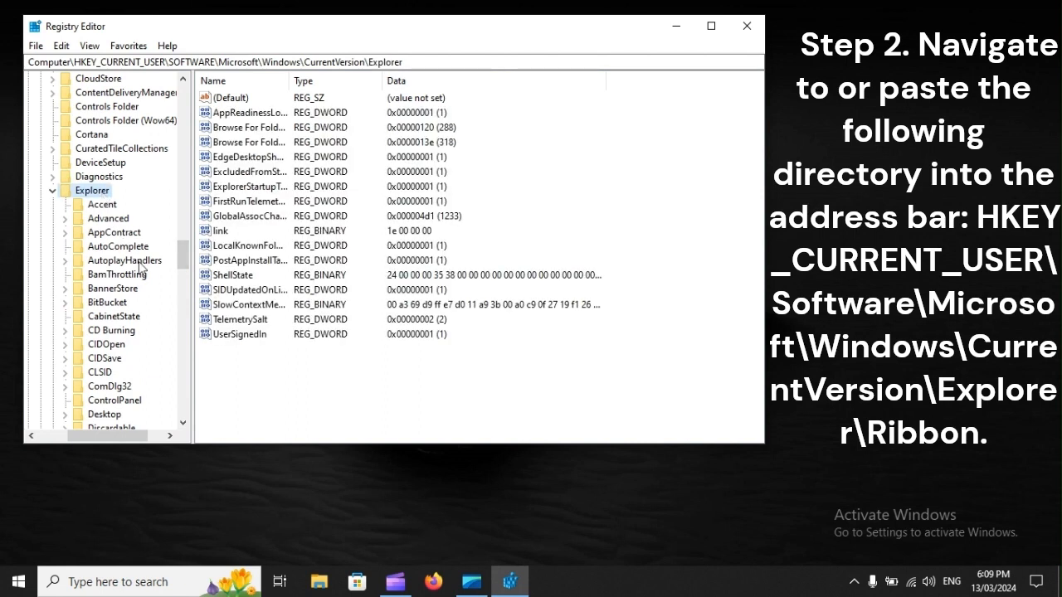
scroll("down", 3)
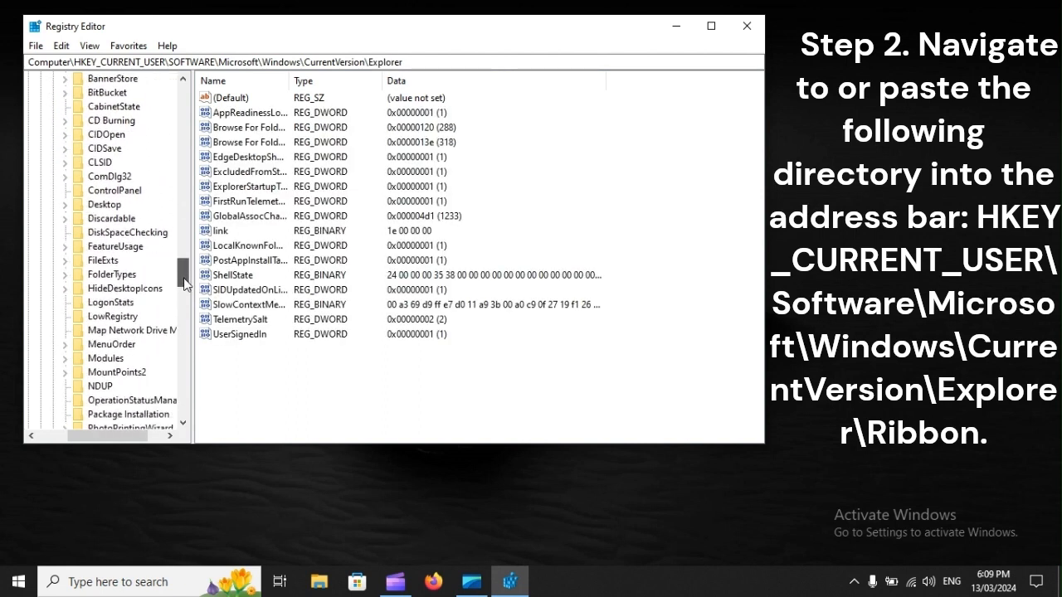
scroll("down", 3)
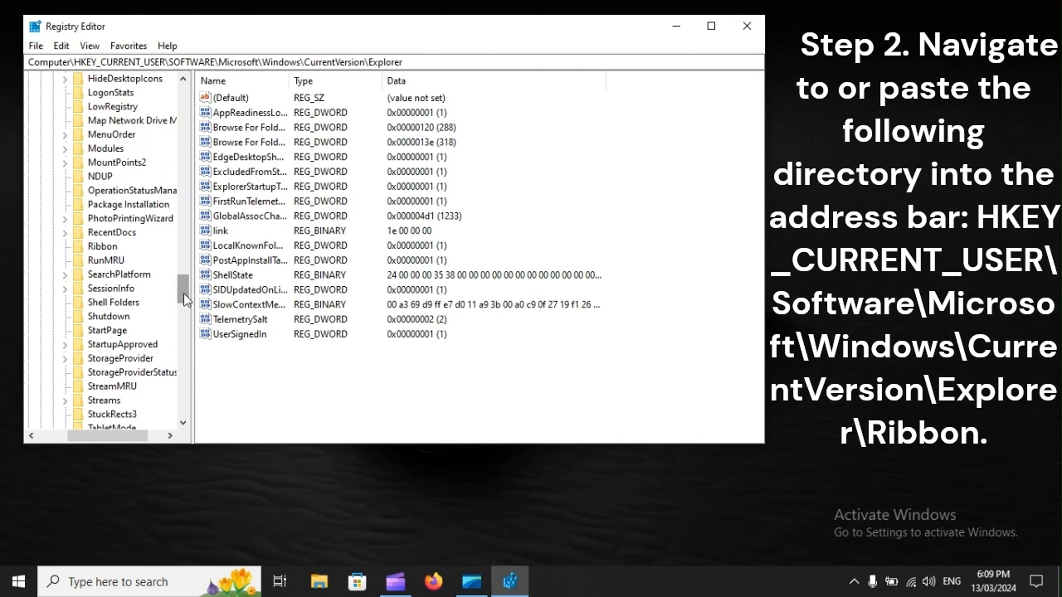
left_click(103, 246)
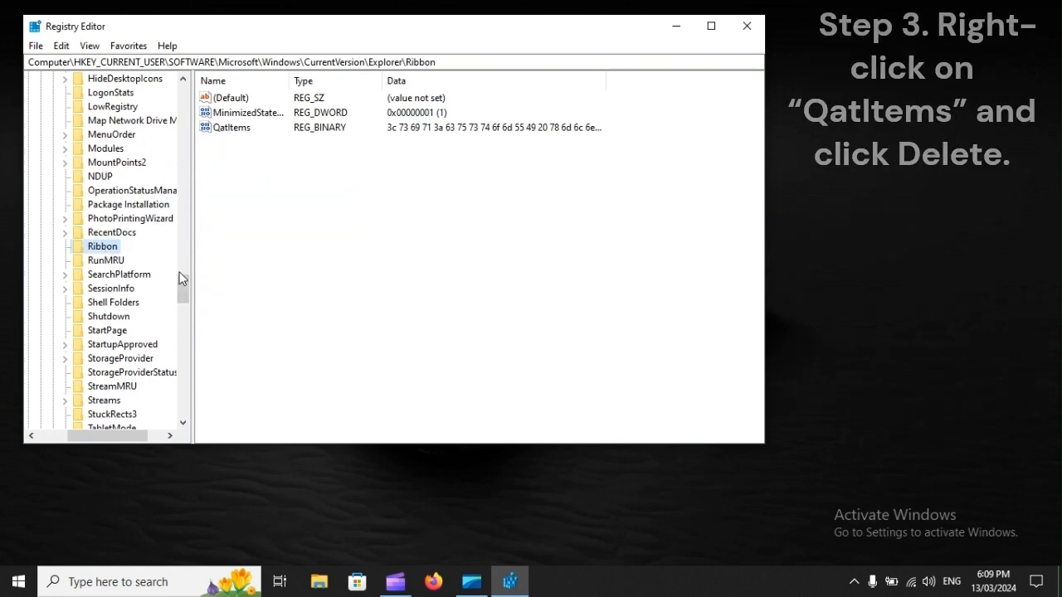
- Open the context menu on the QatItems value
right_click(232, 127)
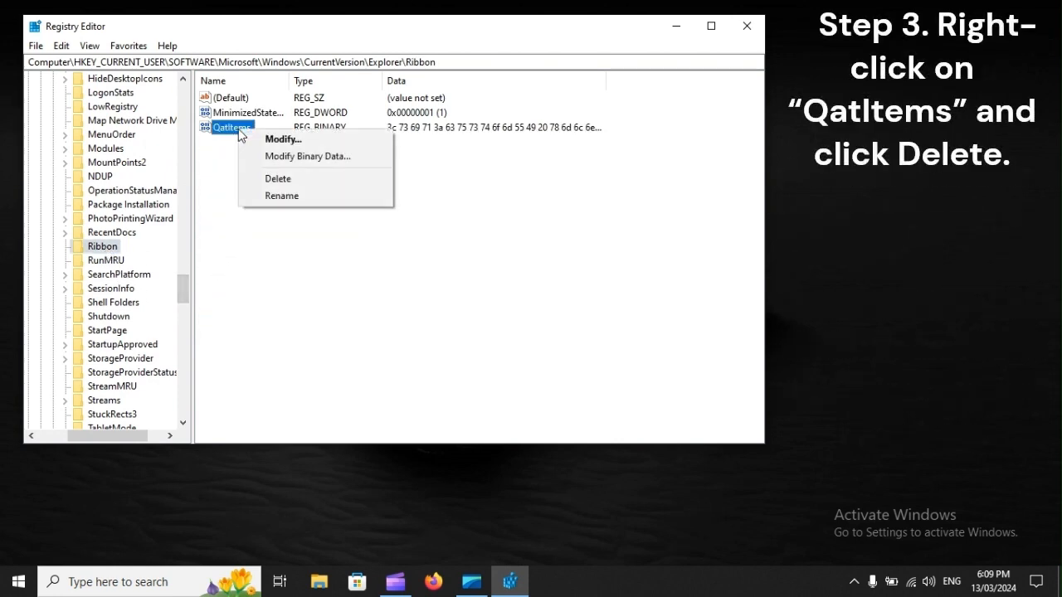
mouse_move(278, 178)
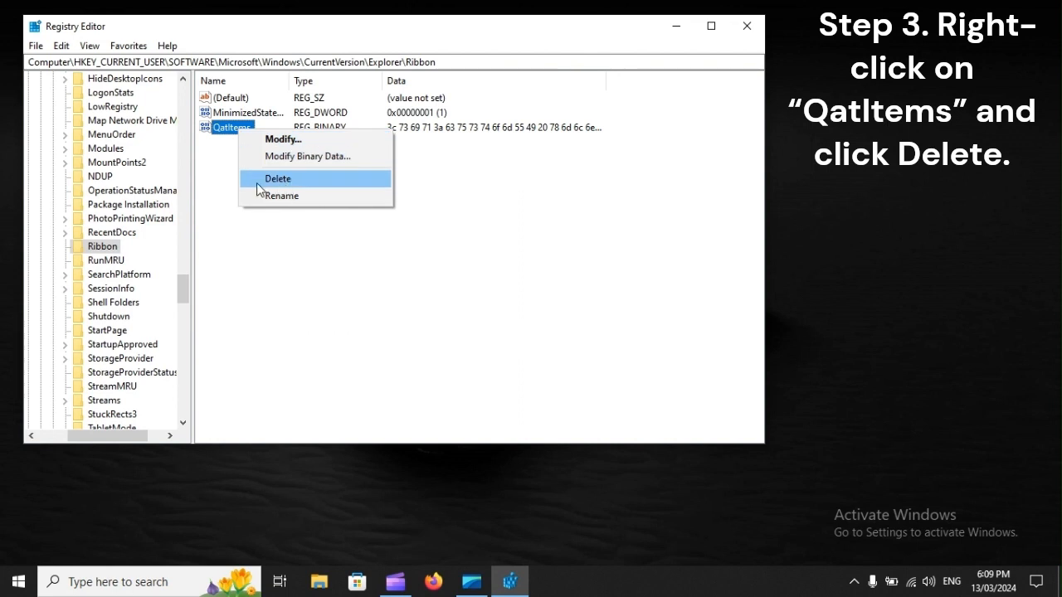